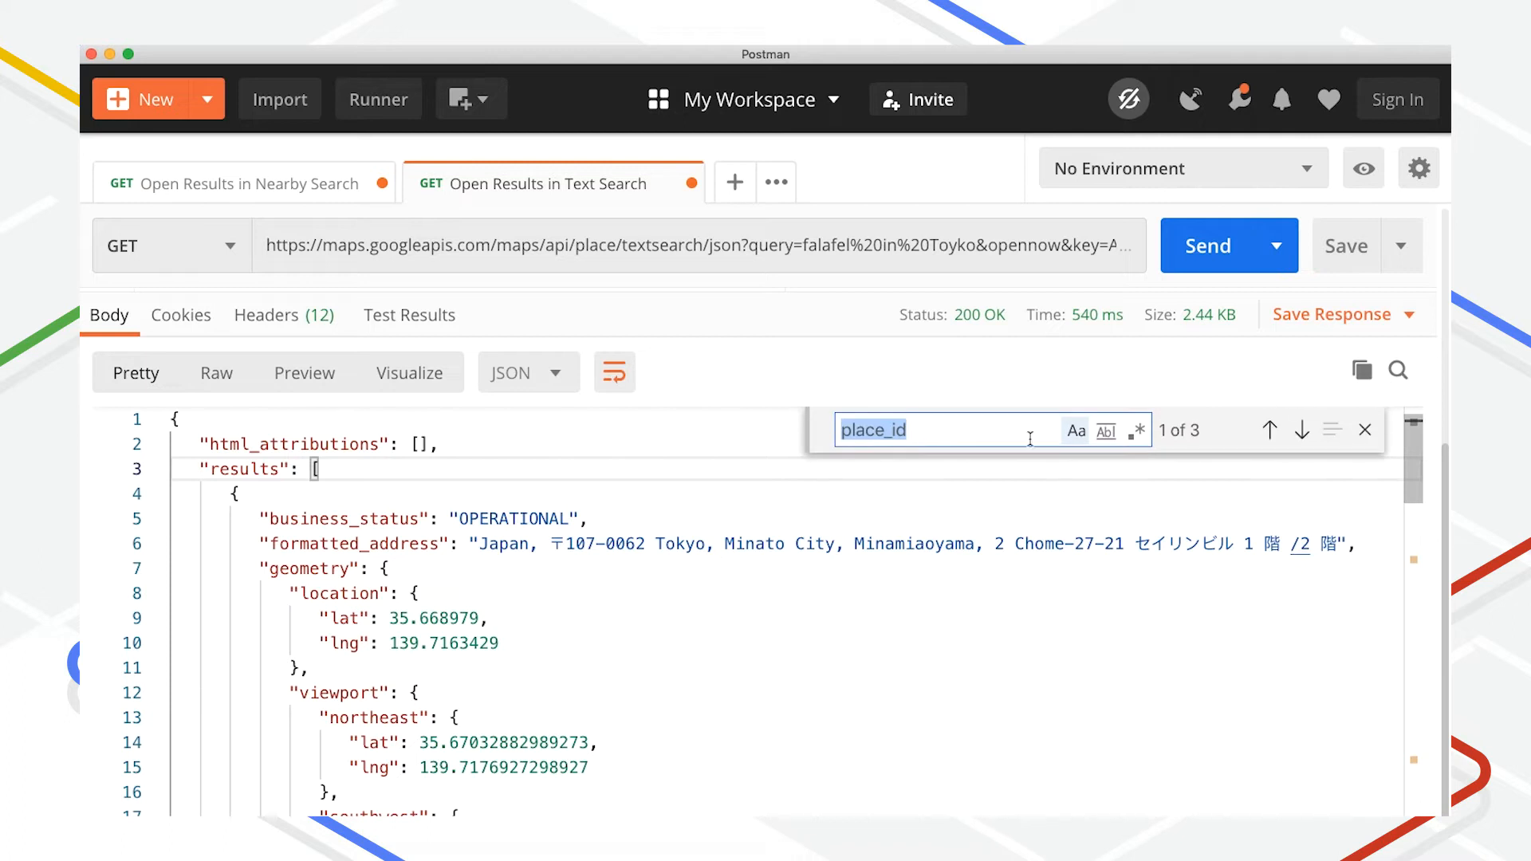
Step: Search the text search response for 'open' and step through the open_now matches
{"action": "type", "text": "open_now"}
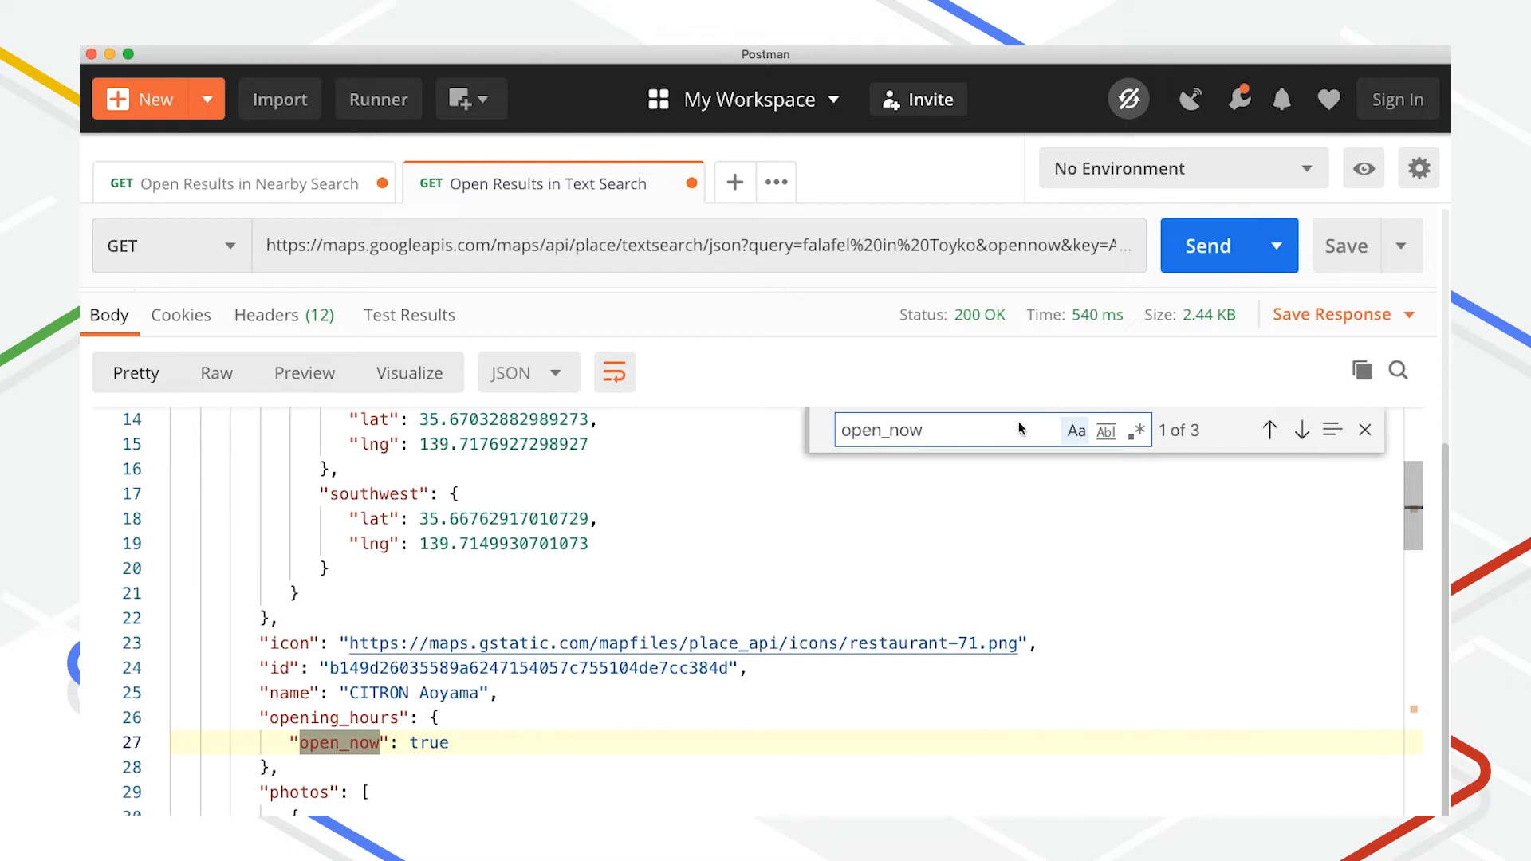
{"action": "left_click", "coordinate": [1302, 431]}
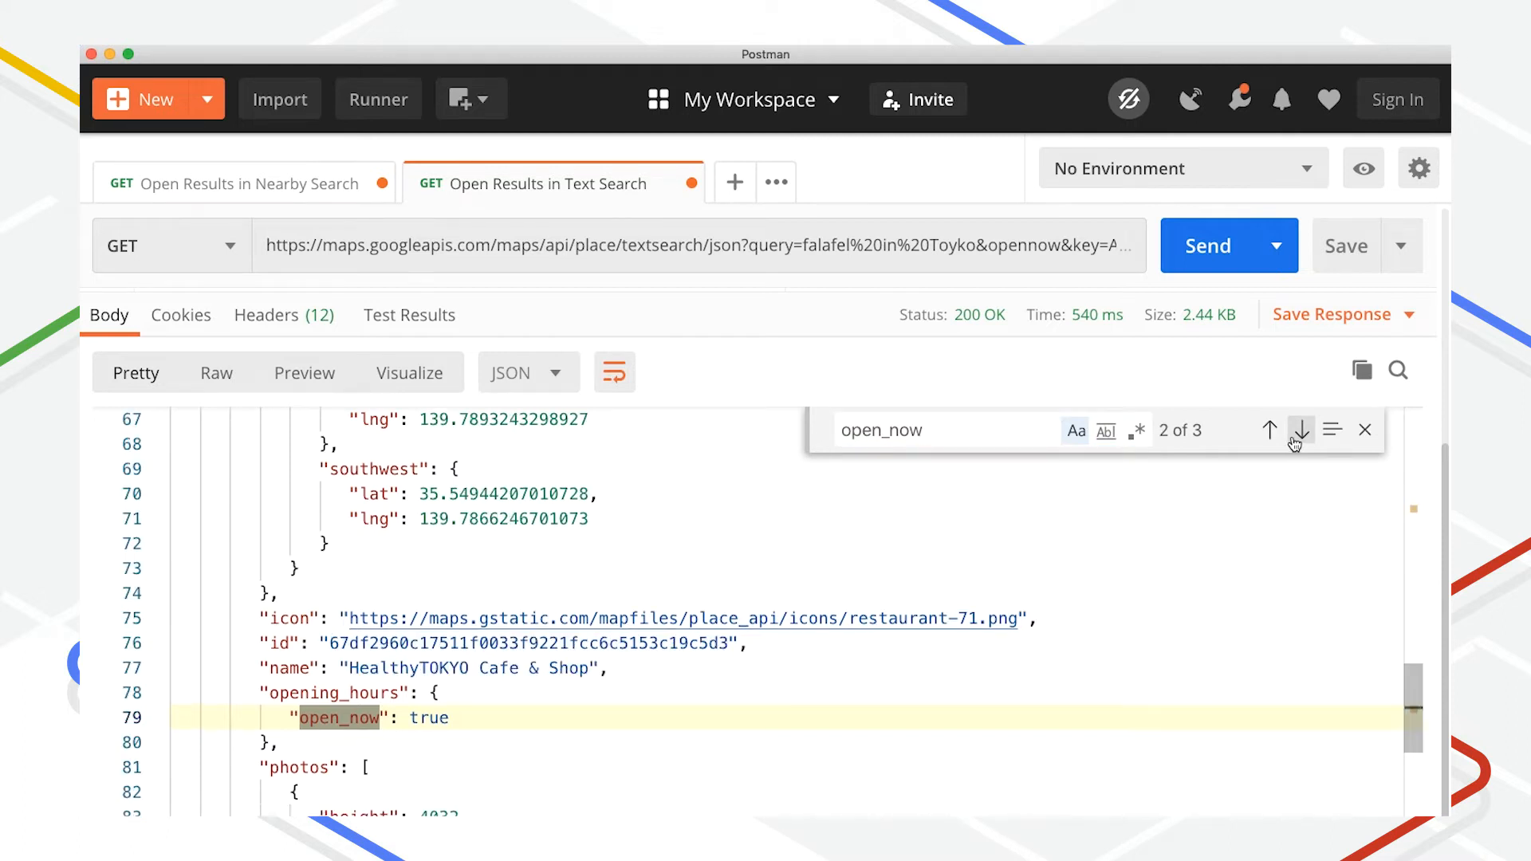
{"action": "left_click", "coordinate": [1301, 430]}
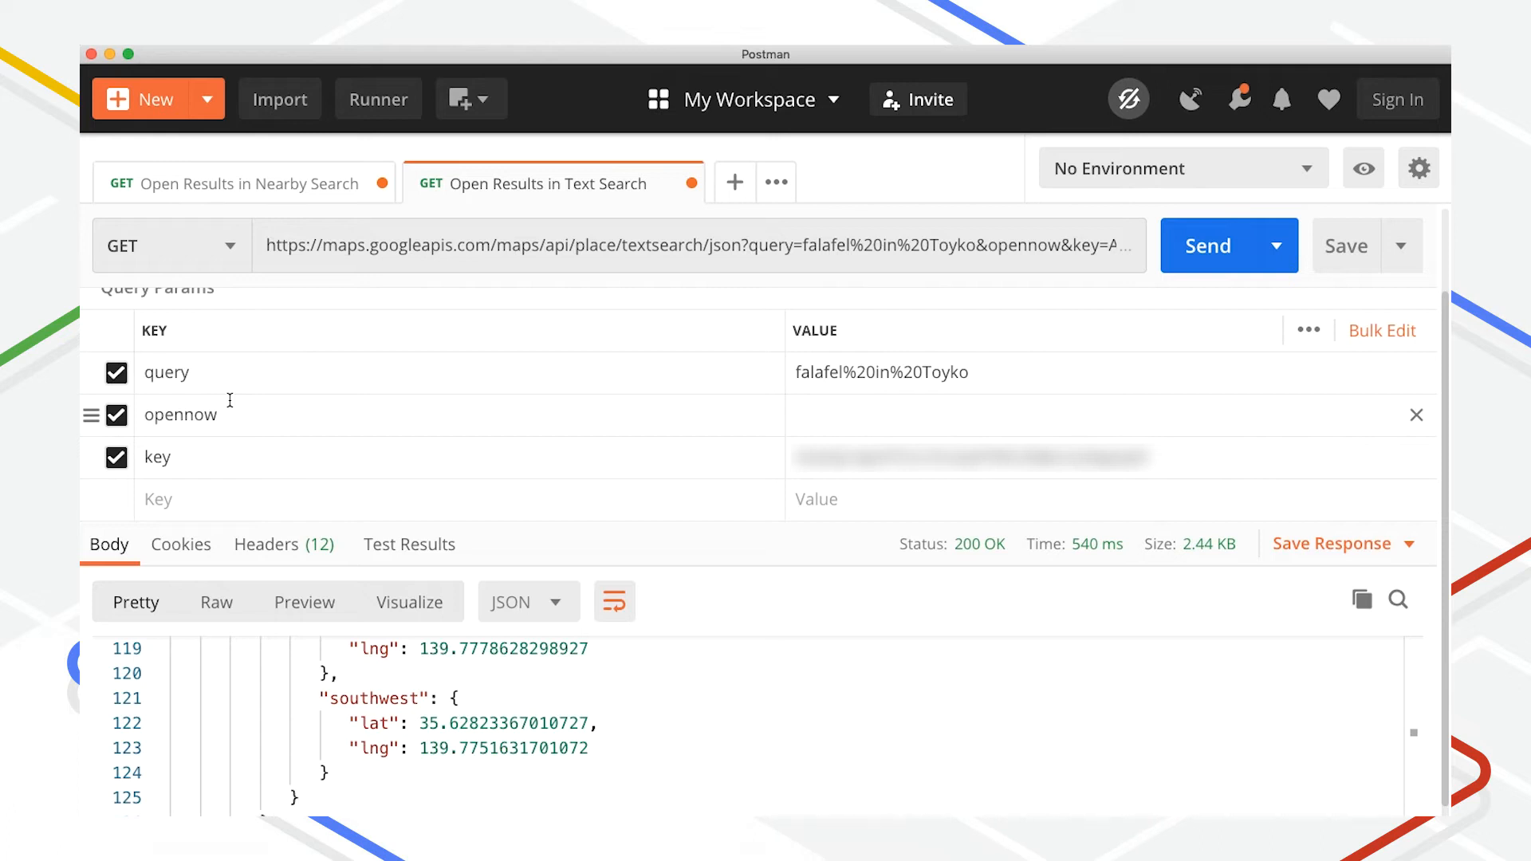
Step: Resend the falafel search with opennow unchecked and search the response for open_now
{"action": "left_click", "coordinate": [116, 415]}
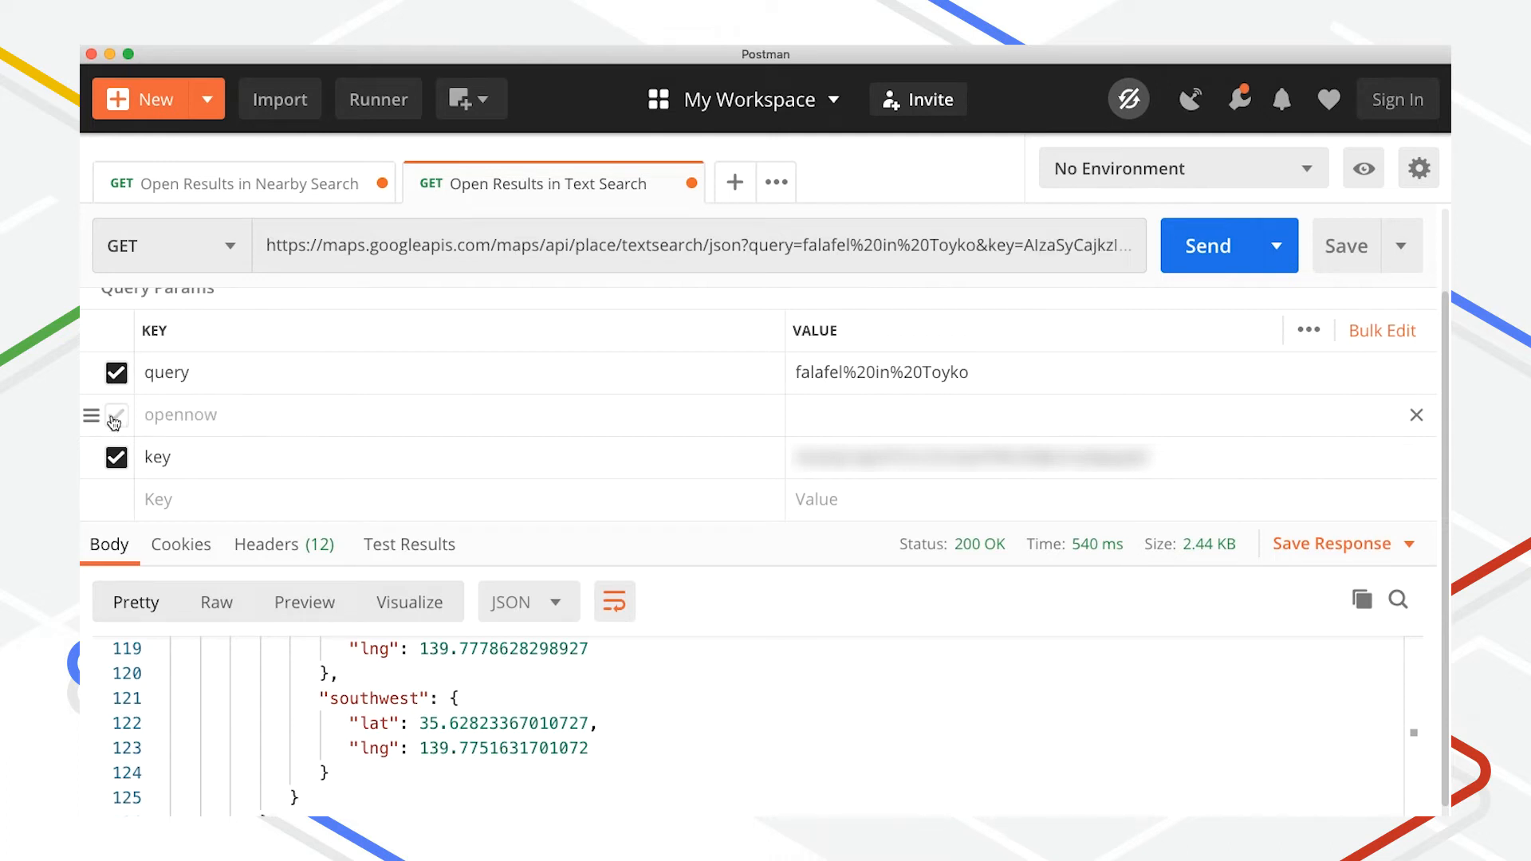
{"action": "left_click", "coordinate": [116, 415]}
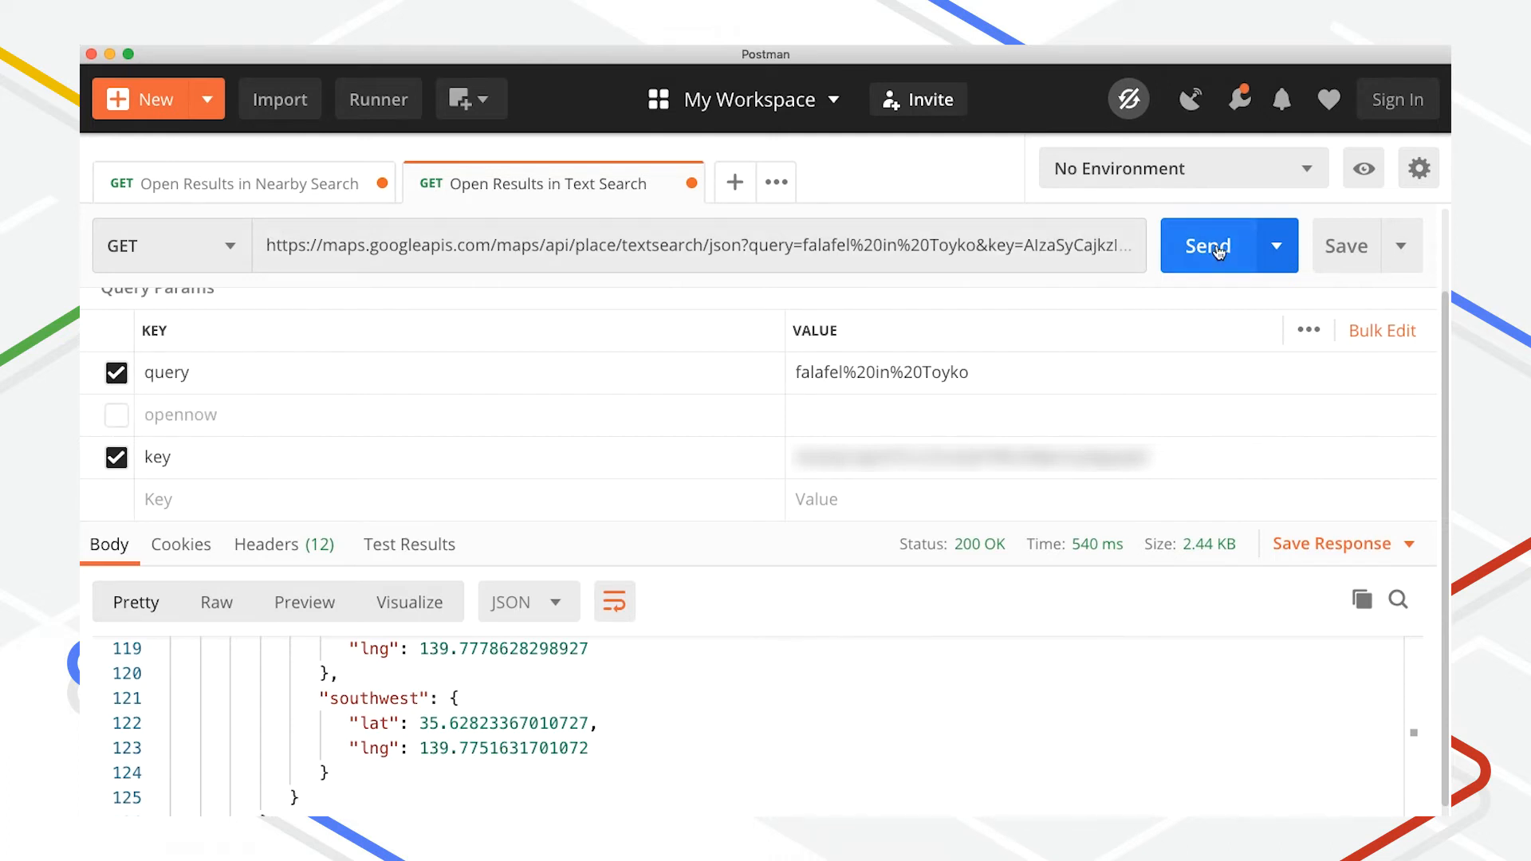
{"action": "left_click", "coordinate": [1209, 246]}
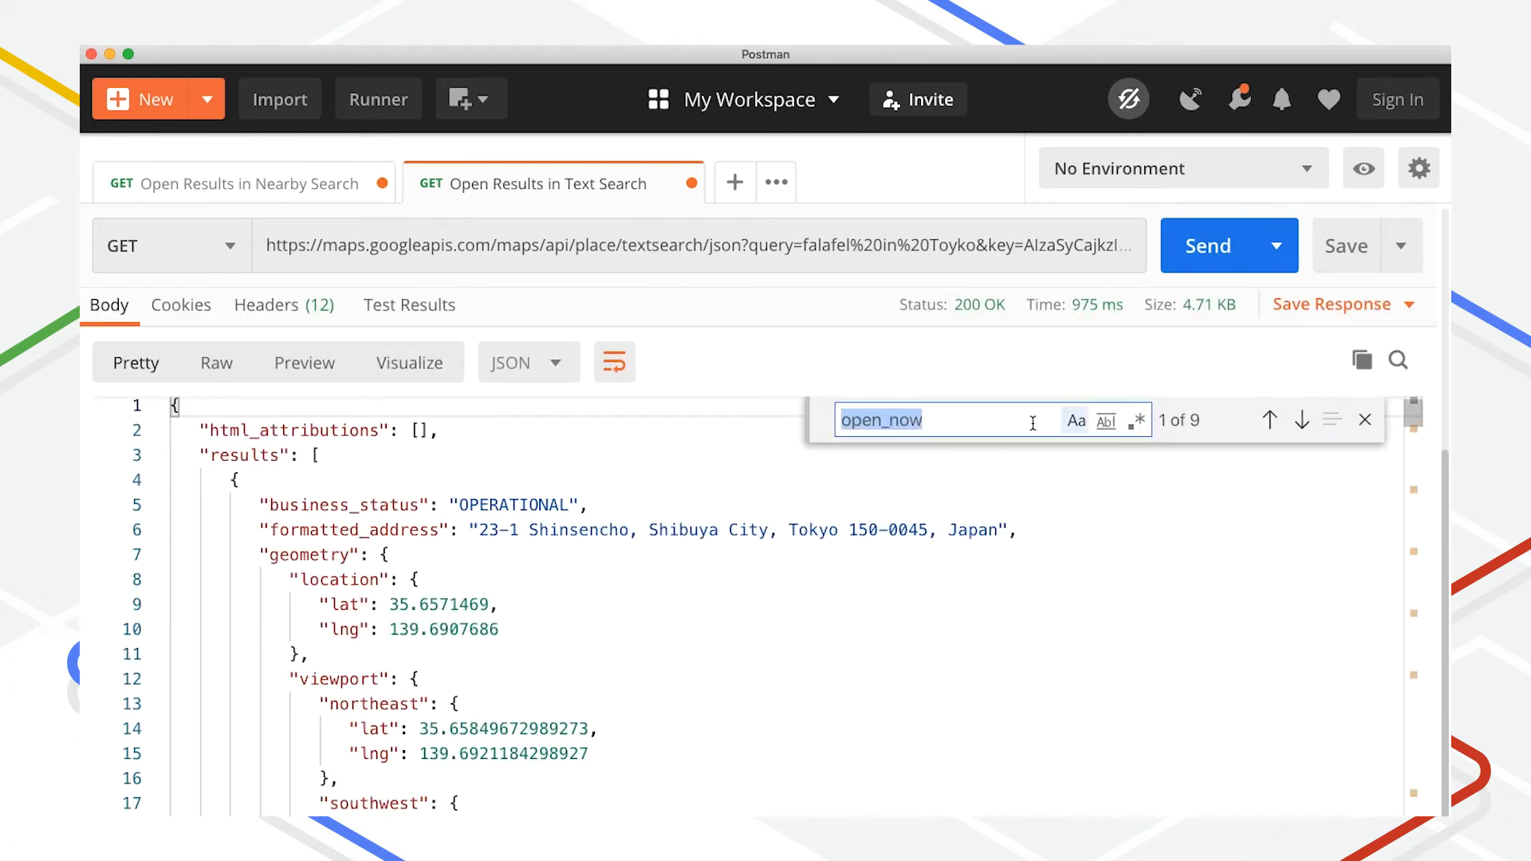
{"action": "left_click", "coordinate": [1301, 420]}
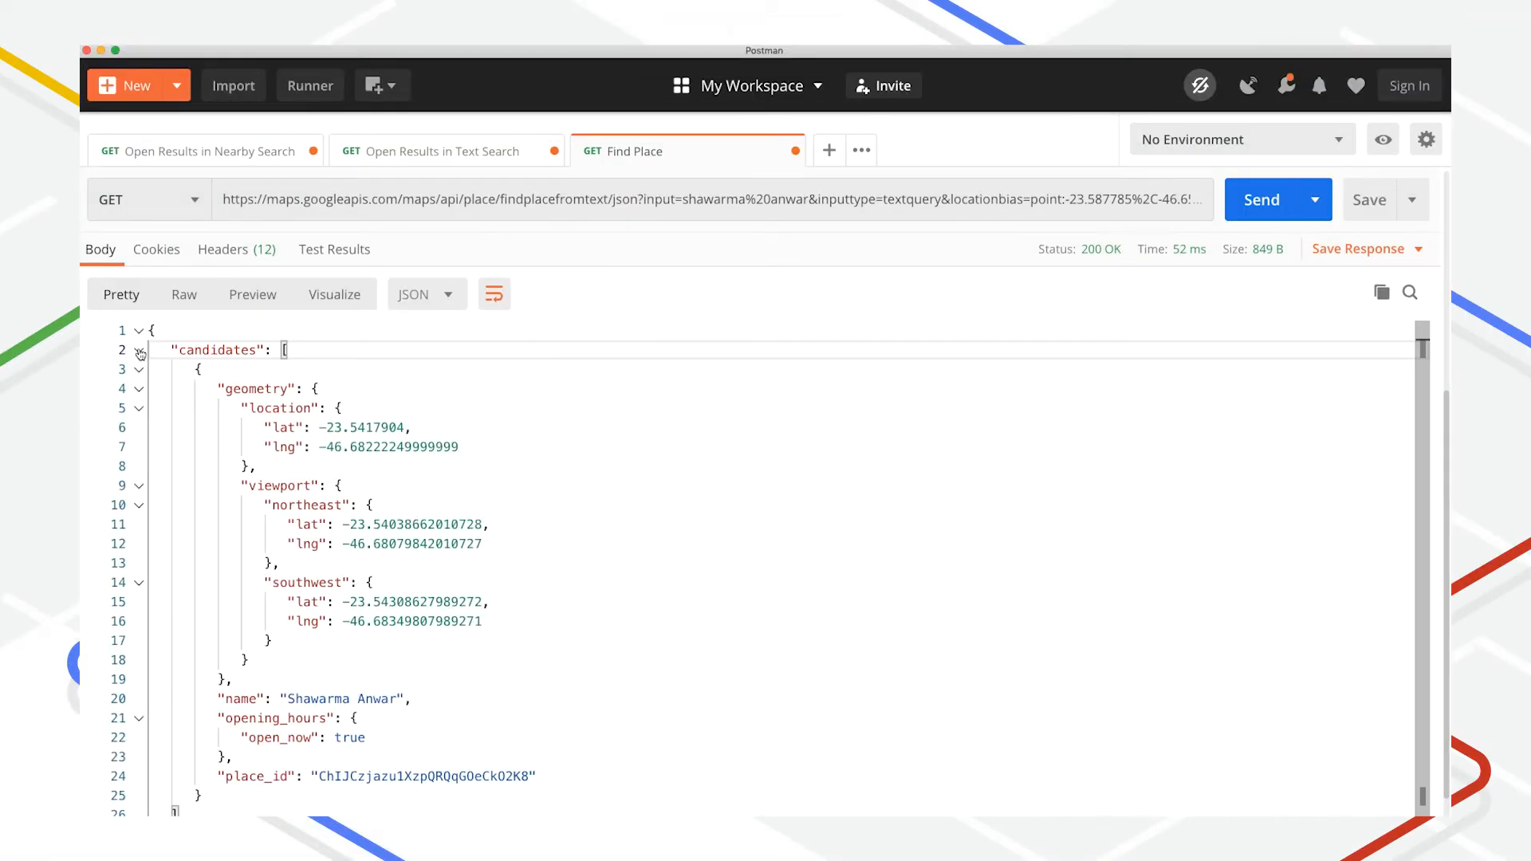
Step: Scroll the Find Place response showing Shawarma Anwar with open_now true
{"action": "scroll", "scroll_direction": "down", "scroll_amount": 3}
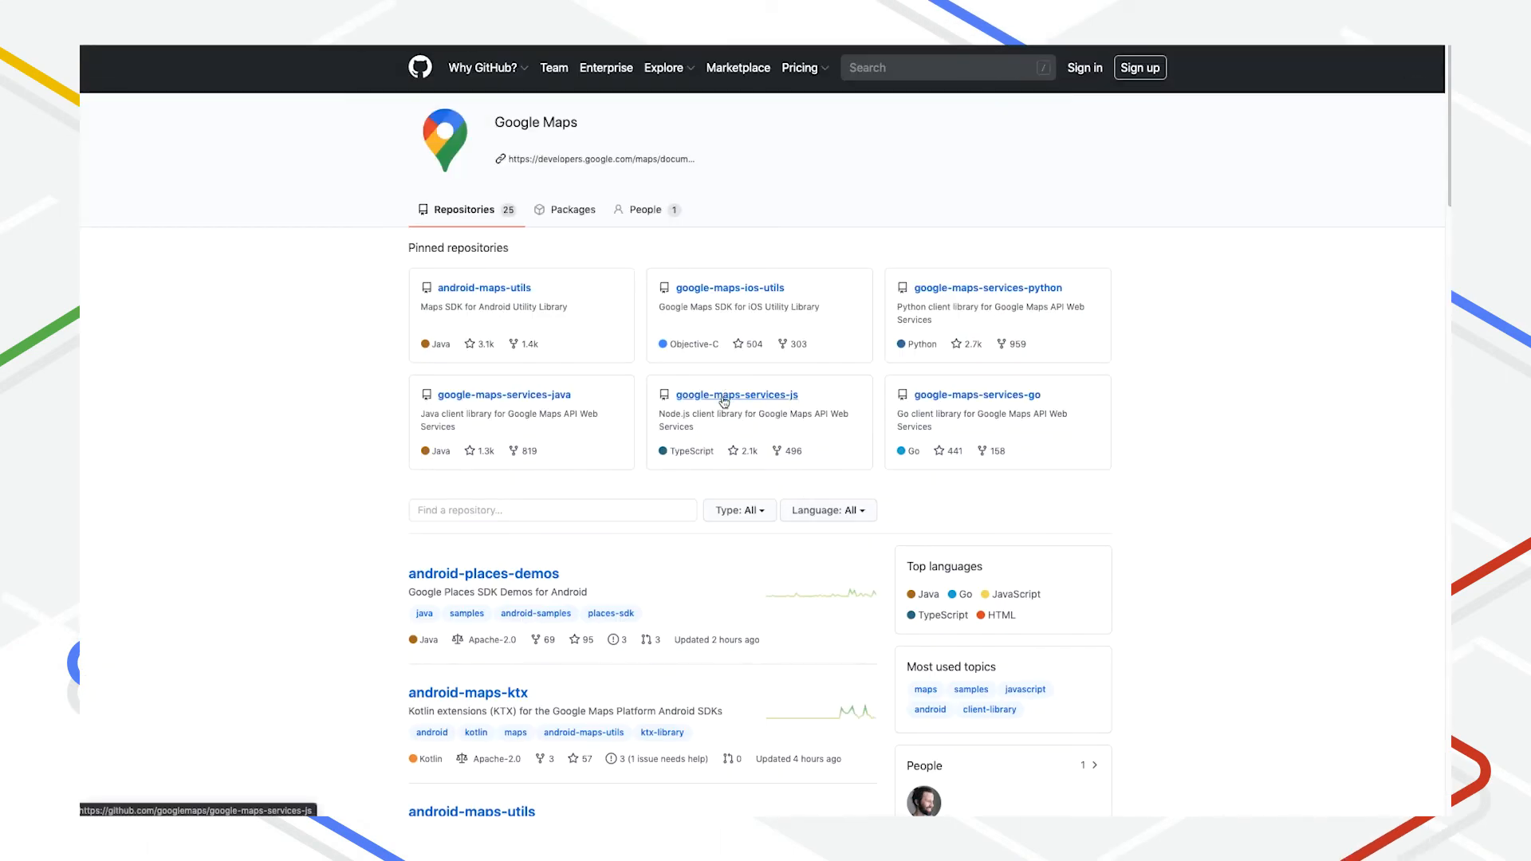
Step: Open the pinned google-maps-services-js repository and scroll its file list
{"action": "left_click", "coordinate": [736, 395]}
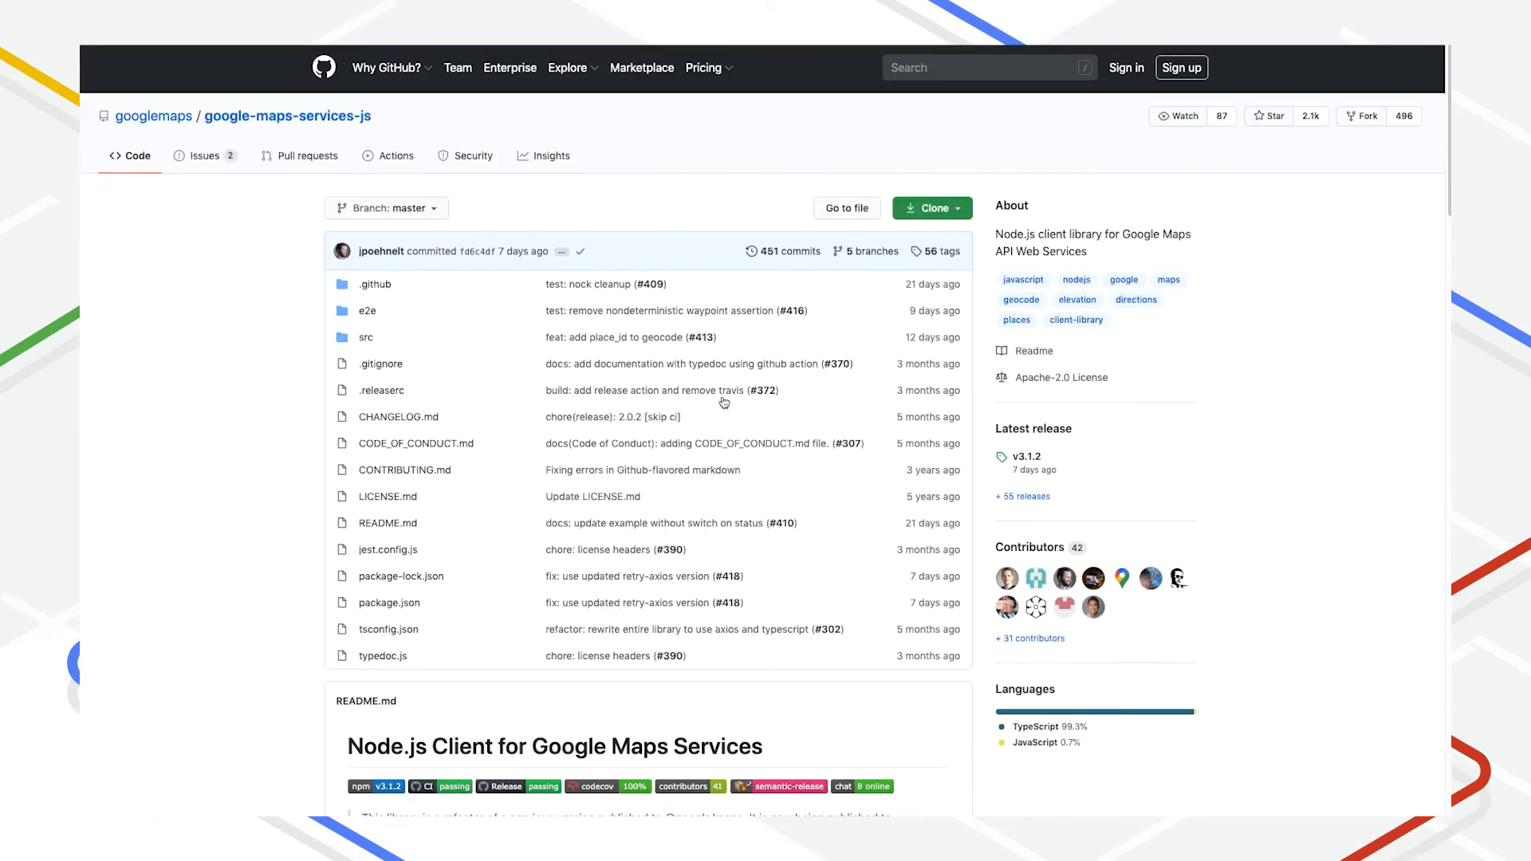
{"action": "scroll", "scroll_direction": "down", "scroll_amount": 3}
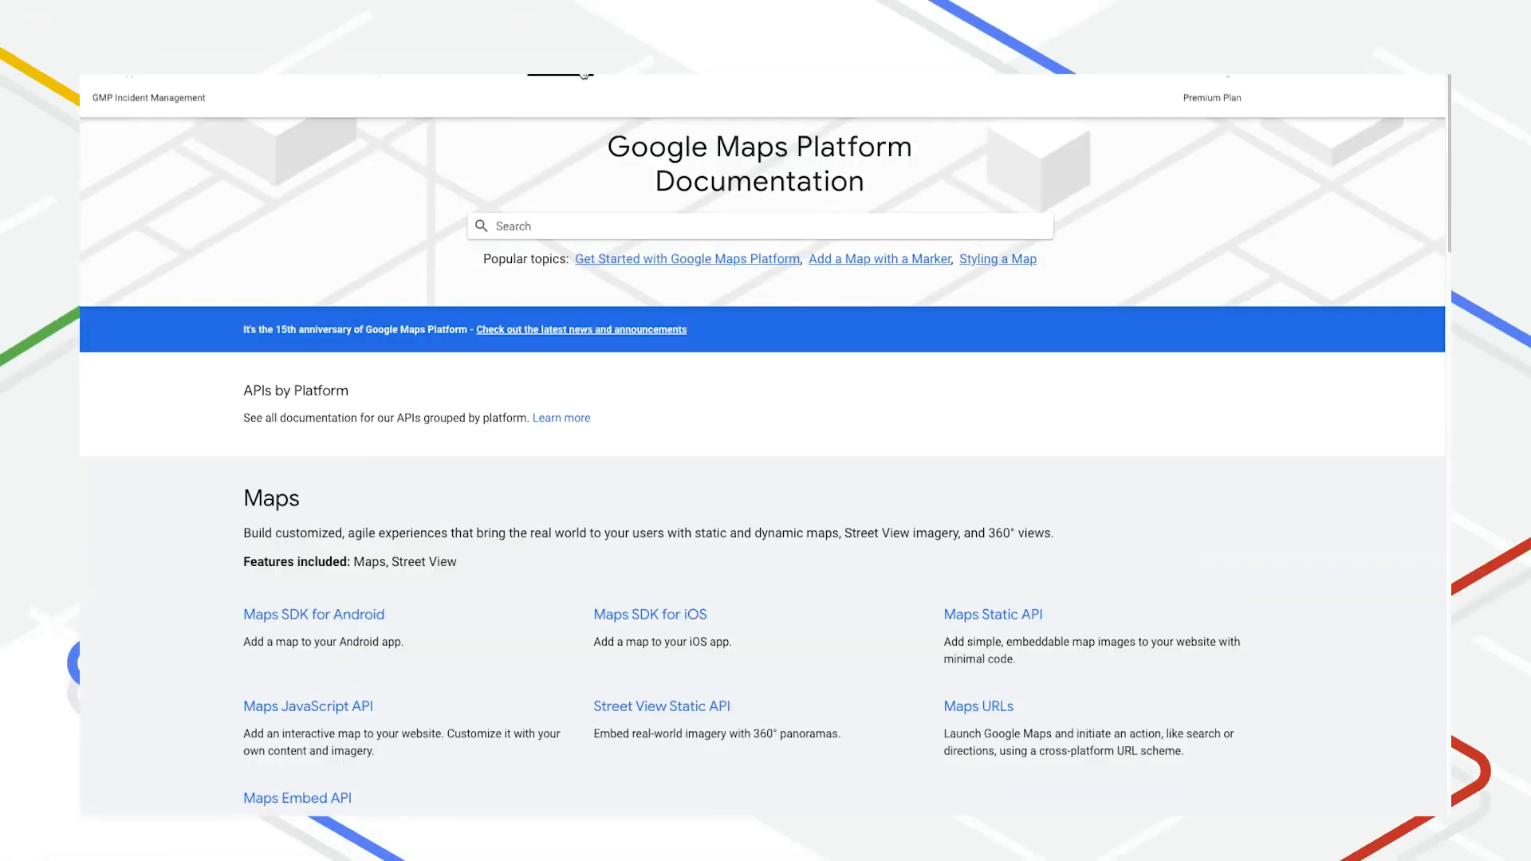
Step: Open the Places API Place Search guide and scroll to Find Place request parameters
{"action": "left_click", "coordinate": [559, 59]}
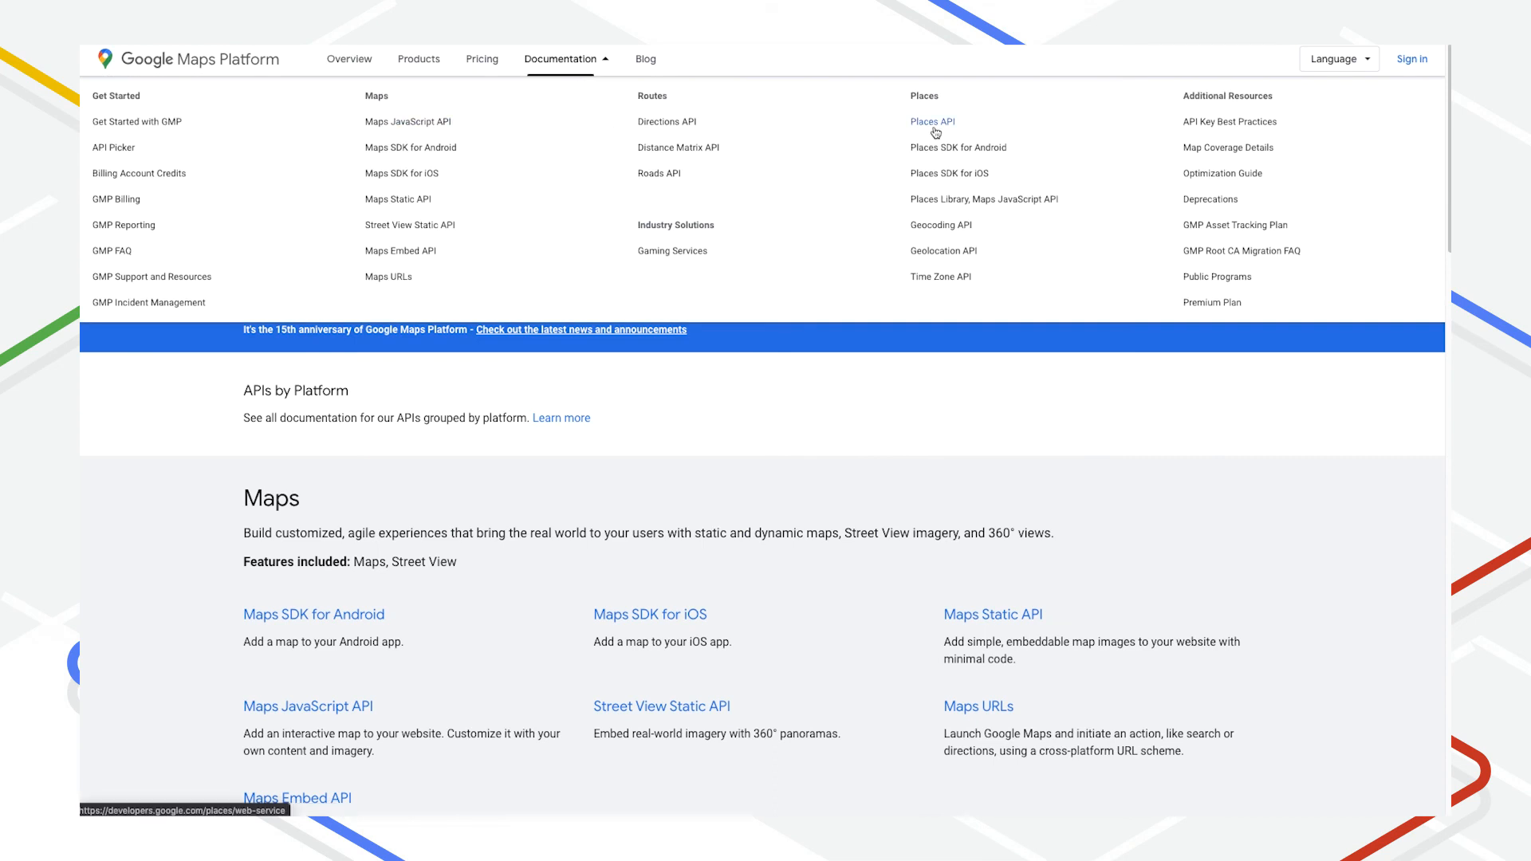
{"action": "left_click", "coordinate": [931, 121]}
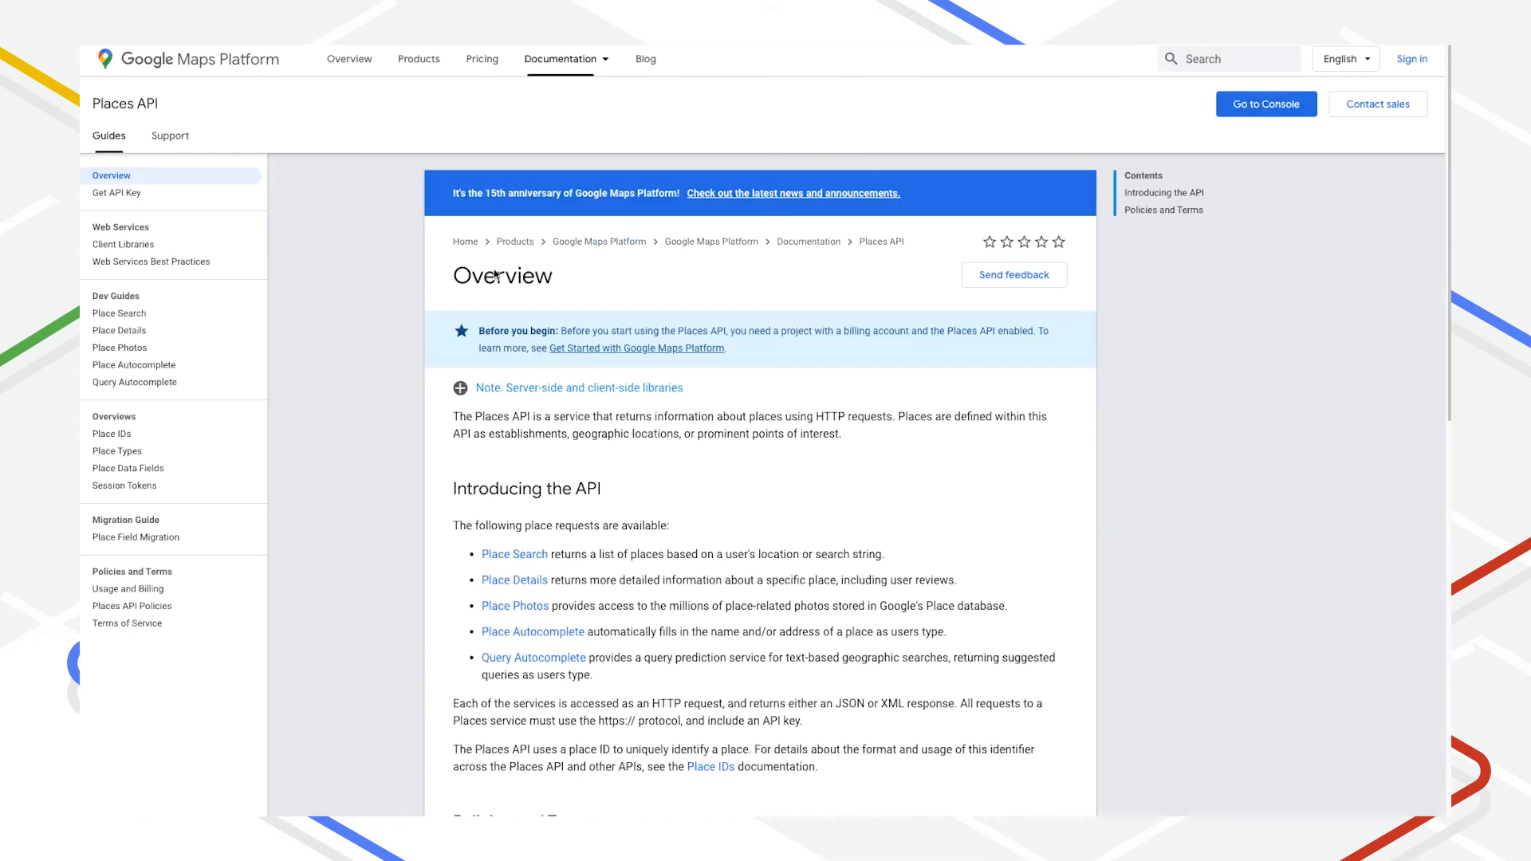
{"action": "mouse_move", "coordinate": [120, 316]}
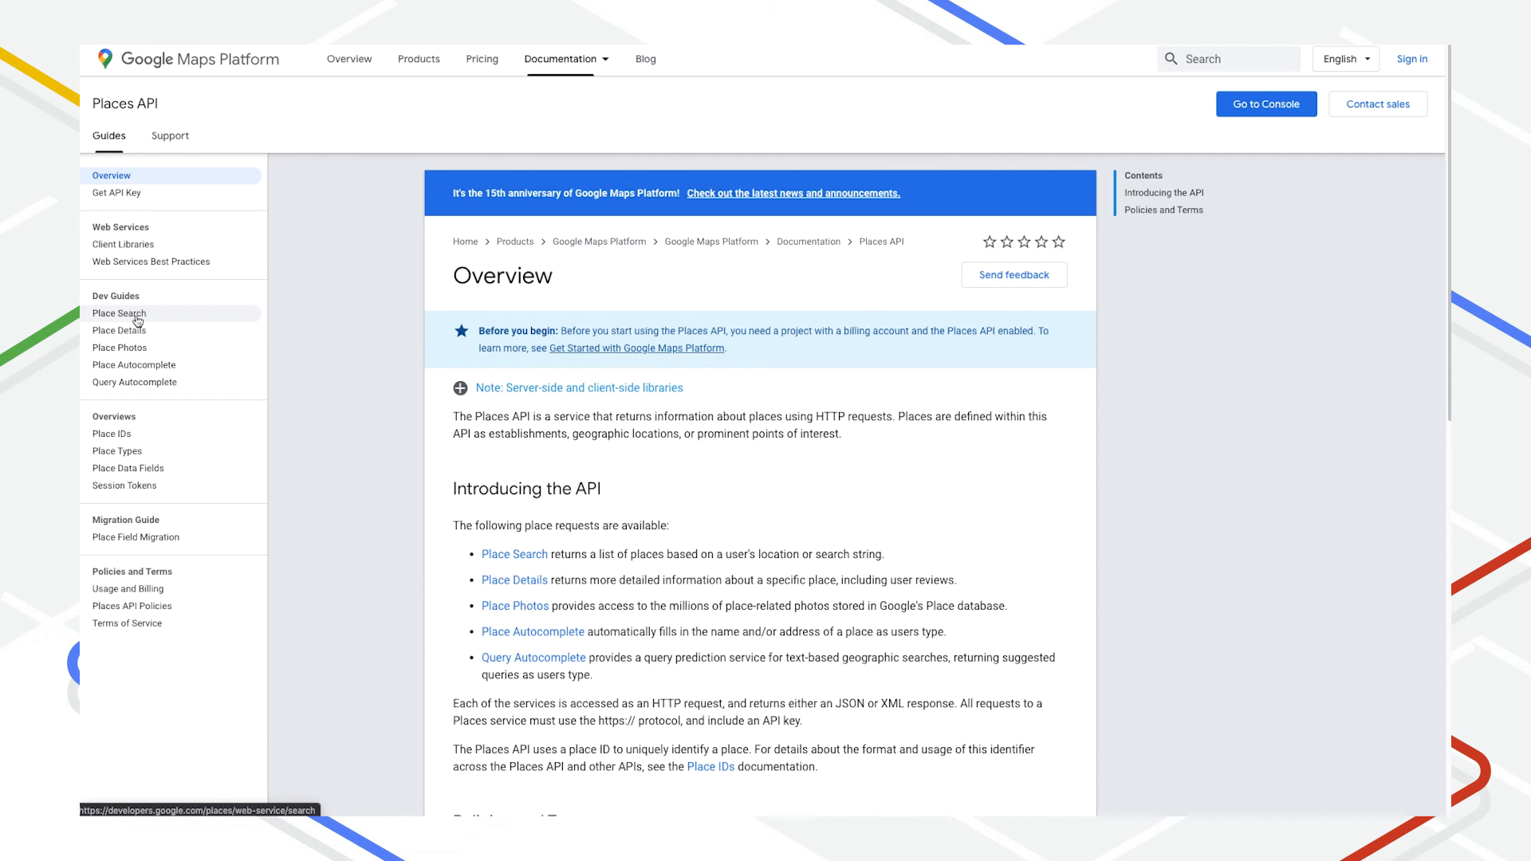
{"action": "left_click", "coordinate": [119, 314]}
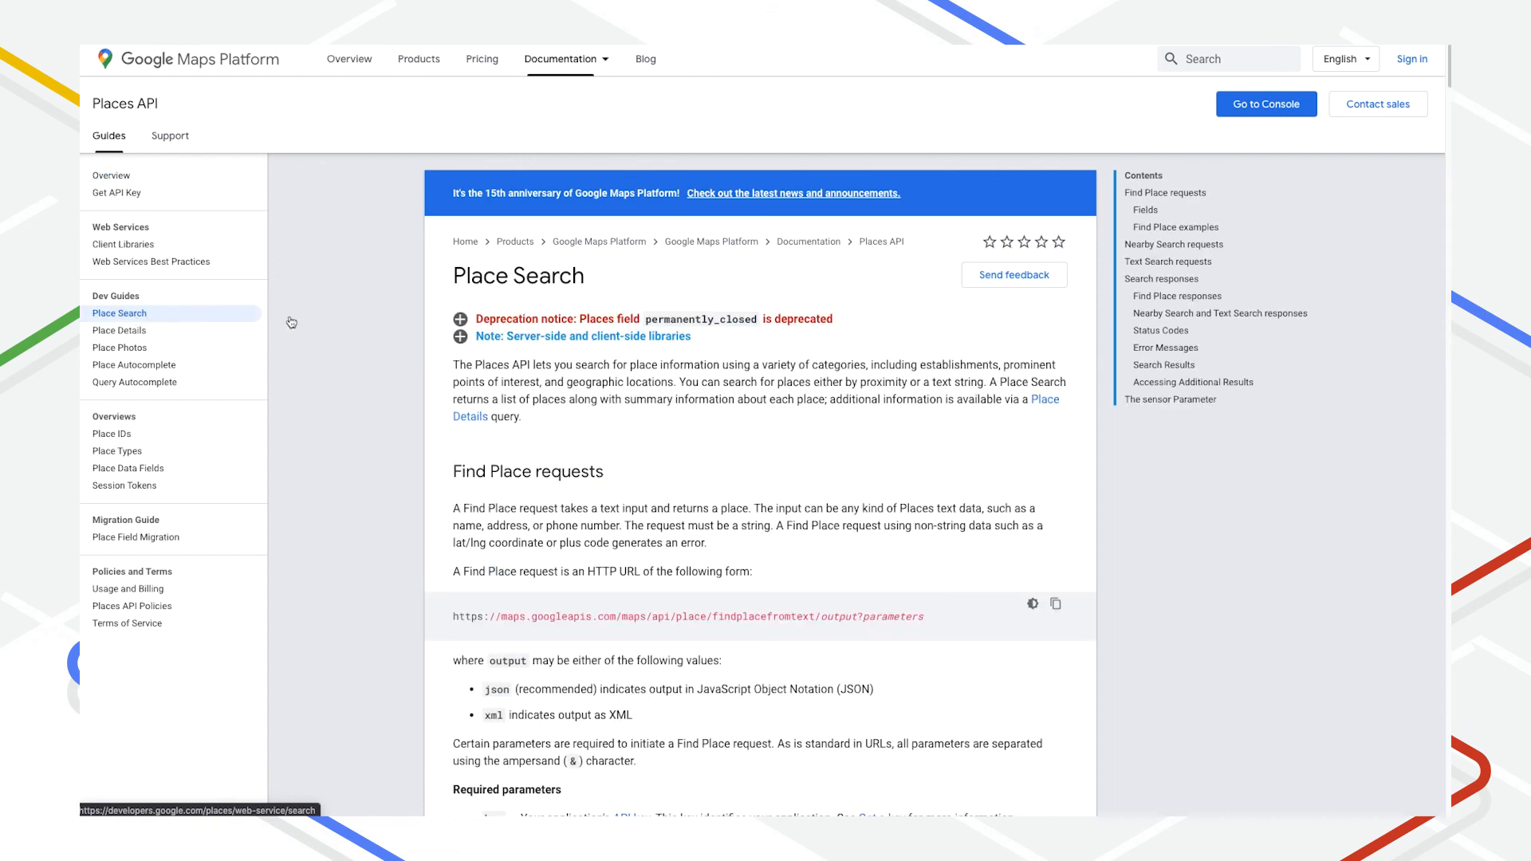
{"action": "scroll", "scroll_direction": "down", "scroll_amount": 3}
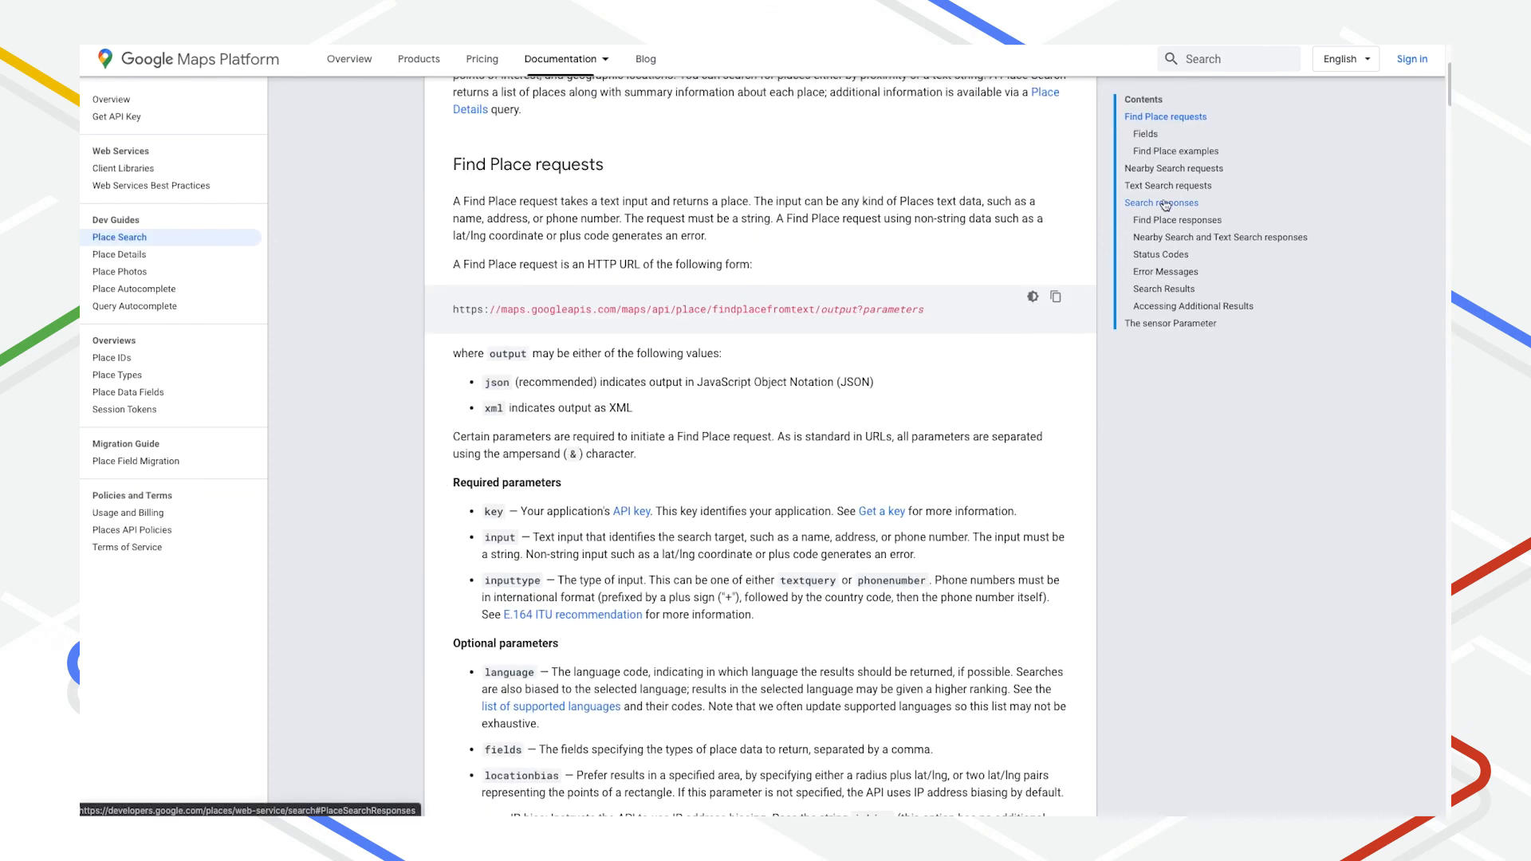